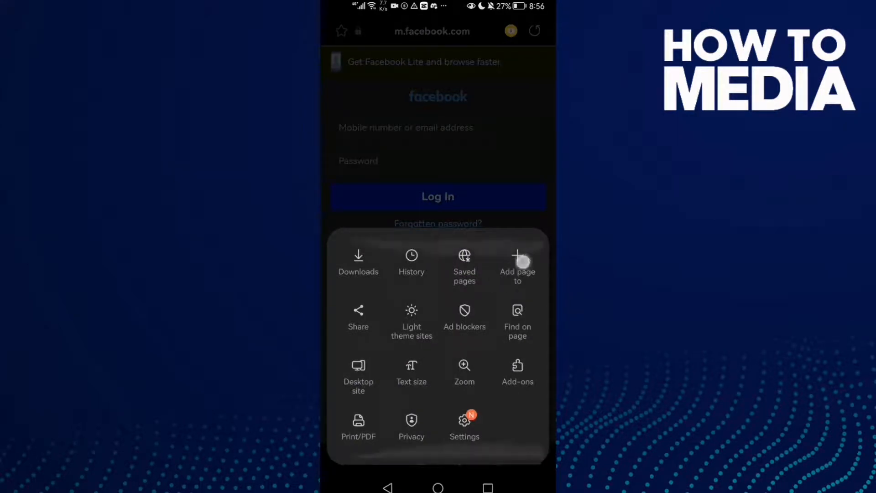
# - Add the m.facebook.com page to the home screen via 'Add page to', then reposition its icon
pyautogui.click(517, 259)
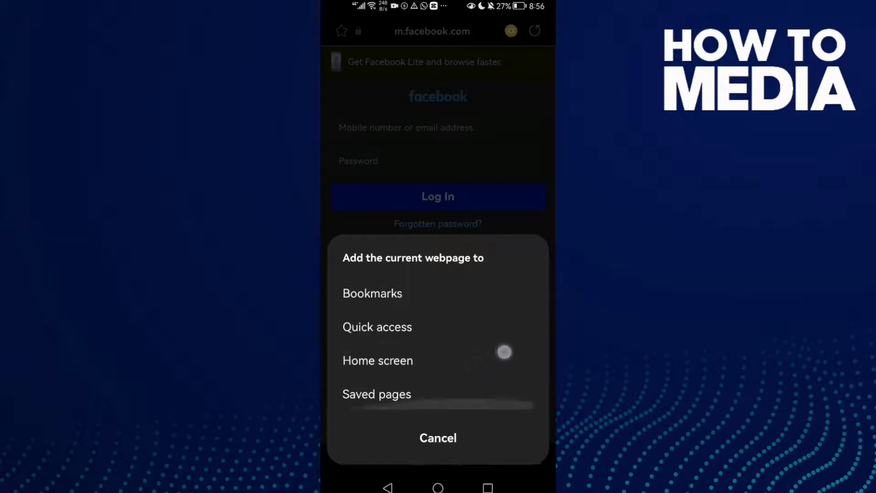
pyautogui.click(377, 361)
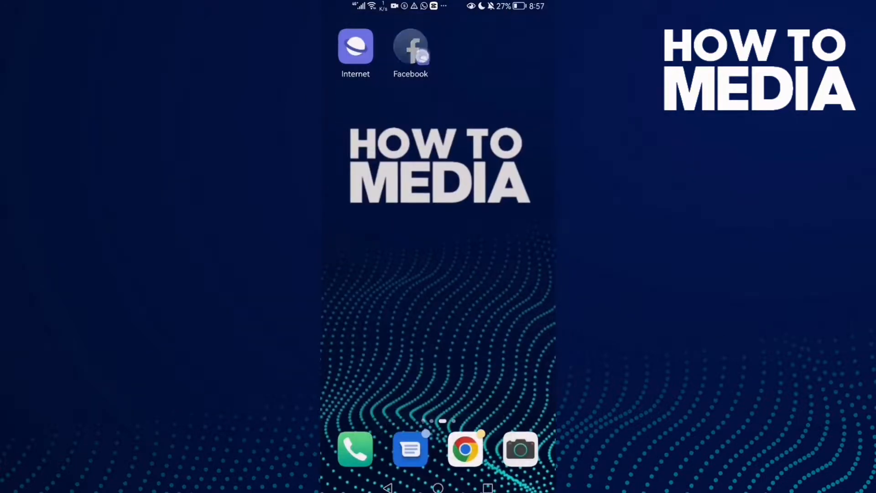
pyautogui.moveTo(410, 48); pyautogui.dragTo(417, 117)
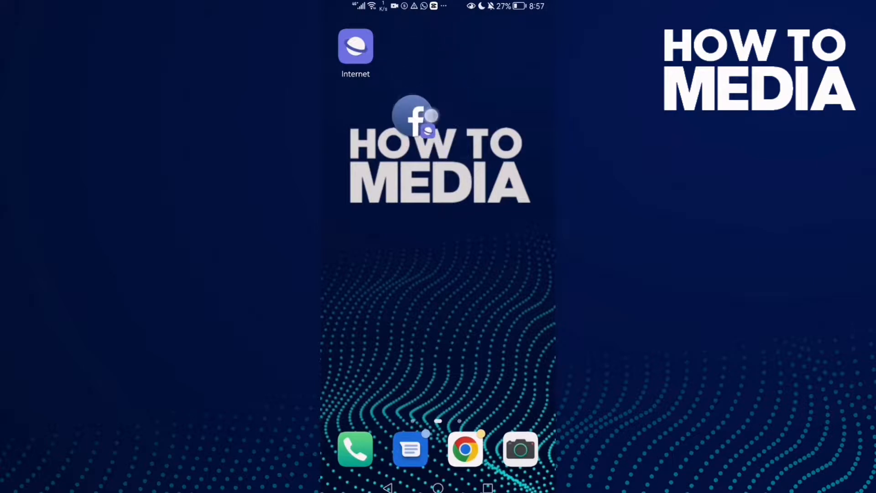